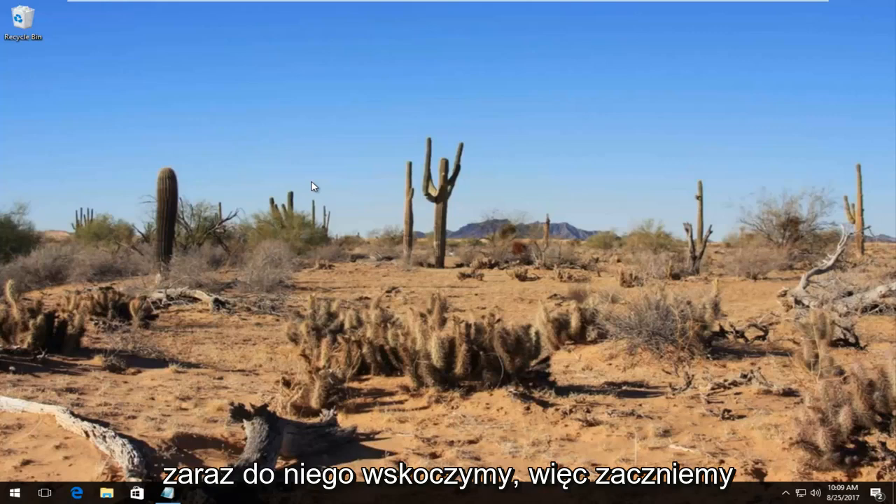
{"action": "mouse_move", "coordinate": [299, 168]}
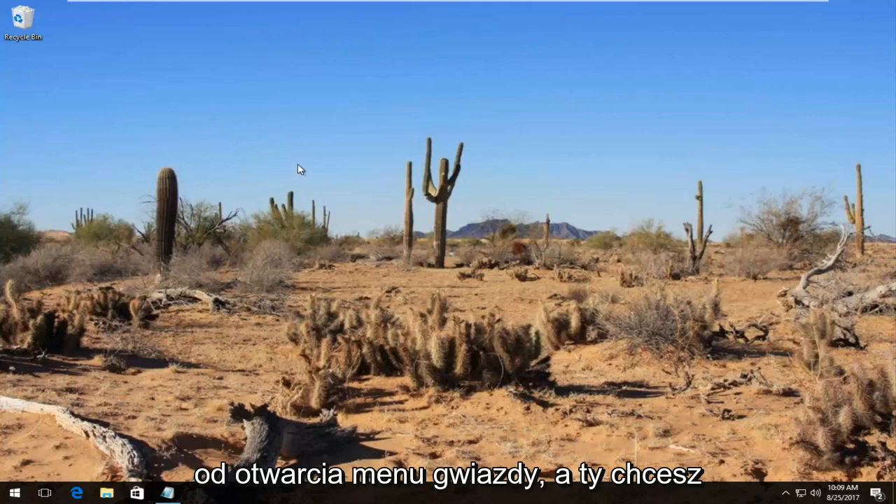
Search the Start menu for 'regedit' and launch the Registry Editor result
{"action": "left_click", "coordinate": [13, 493]}
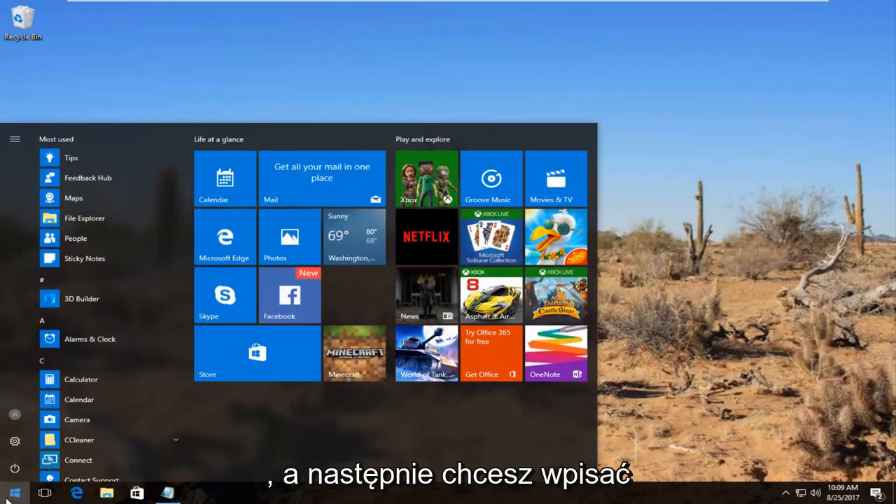
{"action": "type", "text": "regedit"}
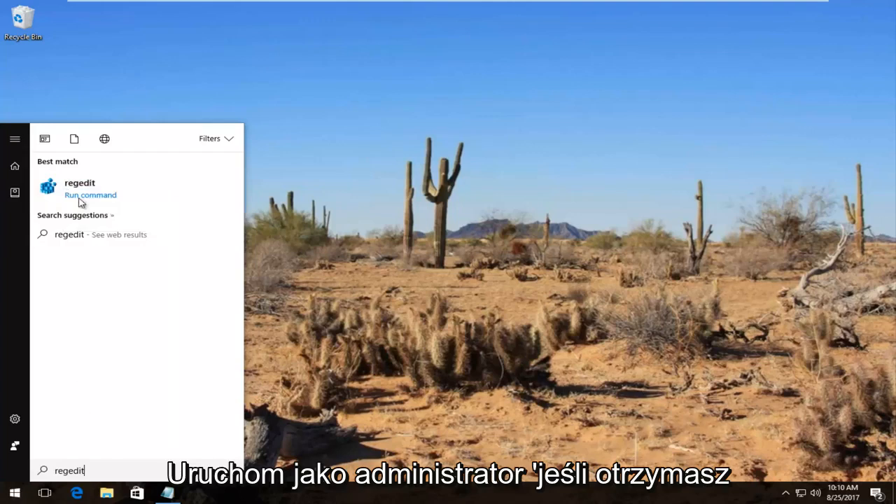
{"action": "left_click", "coordinate": [80, 183]}
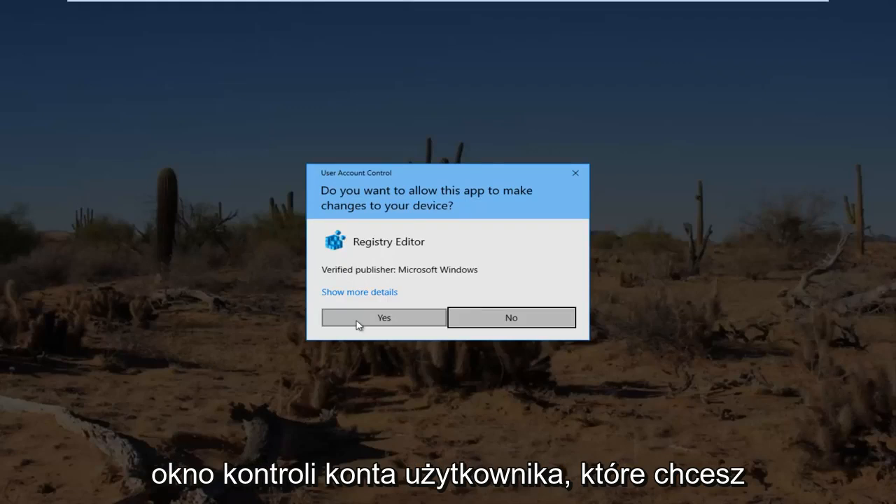
Approve the UAC prompt and expand HKEY_LOCAL_MACHINE > SYSTEM > CurrentControlSet in the key tree
{"action": "left_click", "coordinate": [383, 318]}
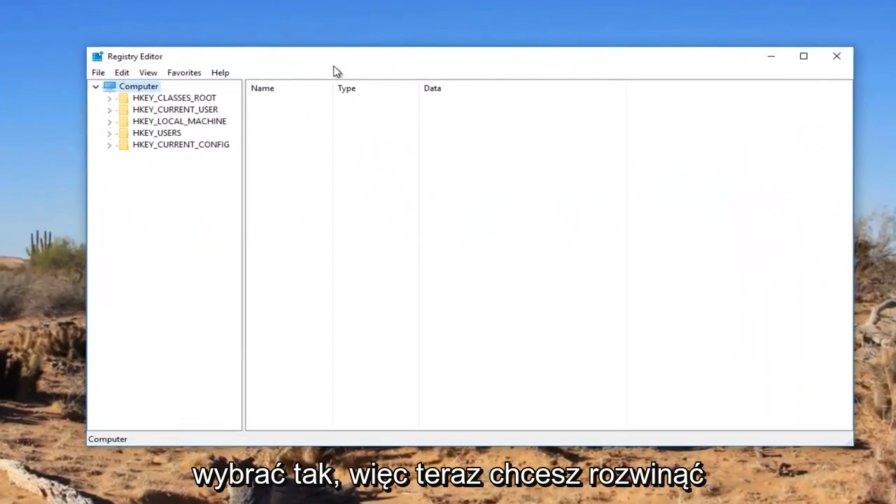
{"action": "mouse_move", "coordinate": [161, 126]}
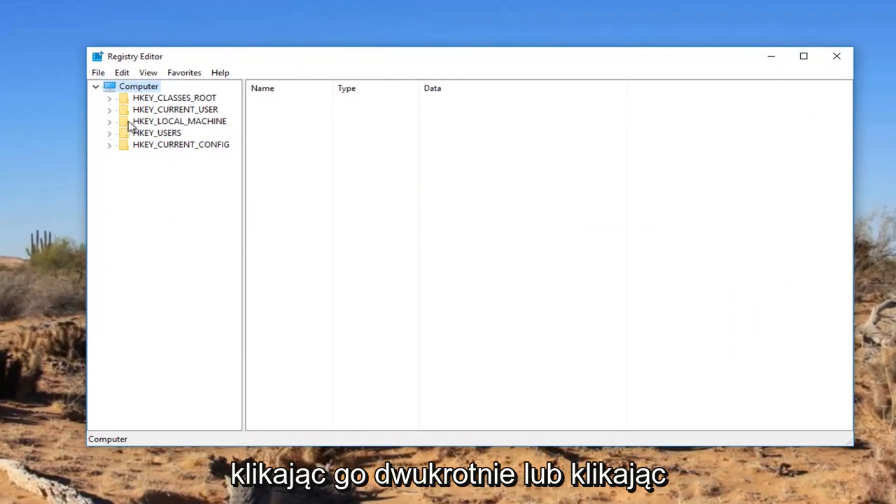
{"action": "left_click", "coordinate": [109, 122]}
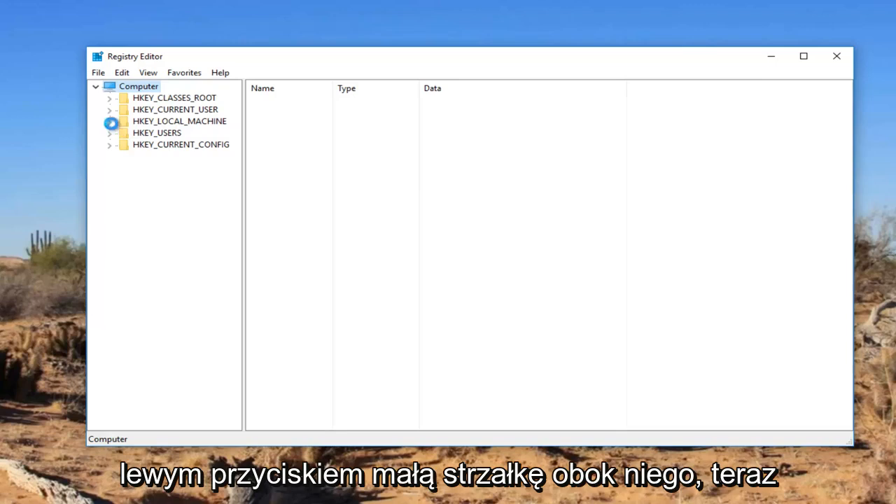
{"action": "left_click", "coordinate": [110, 120]}
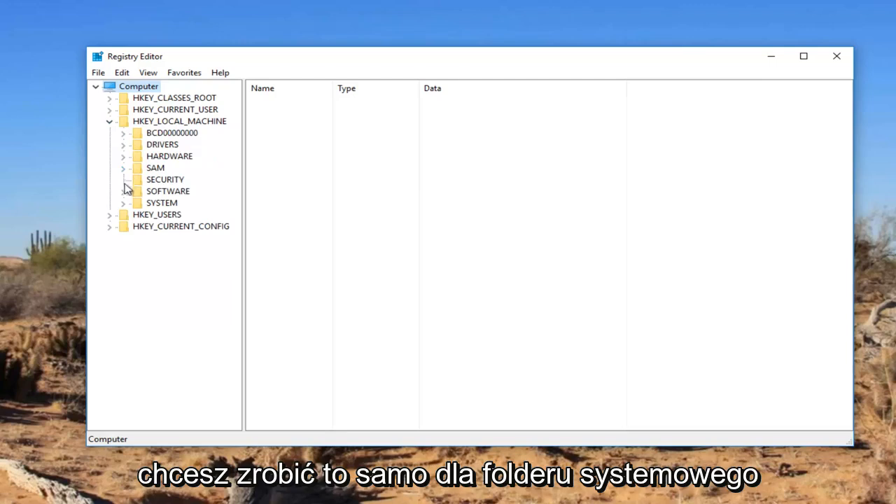
{"action": "left_click", "coordinate": [123, 203]}
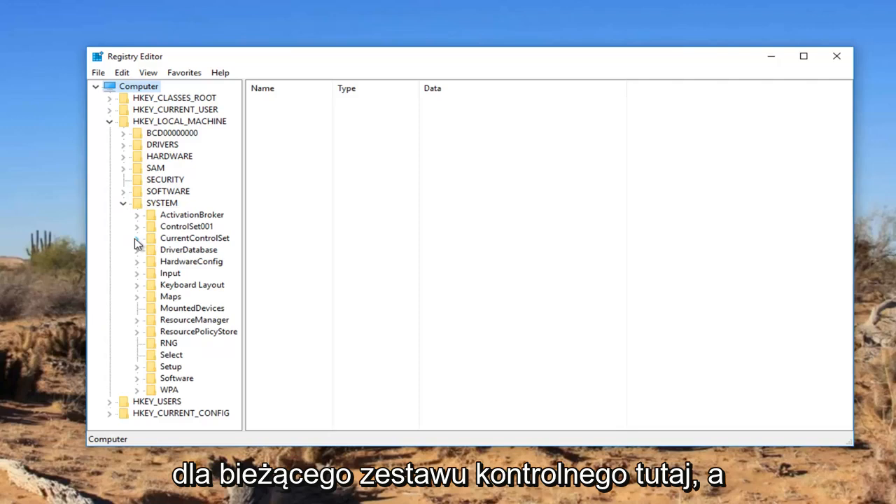
{"action": "left_click", "coordinate": [137, 238]}
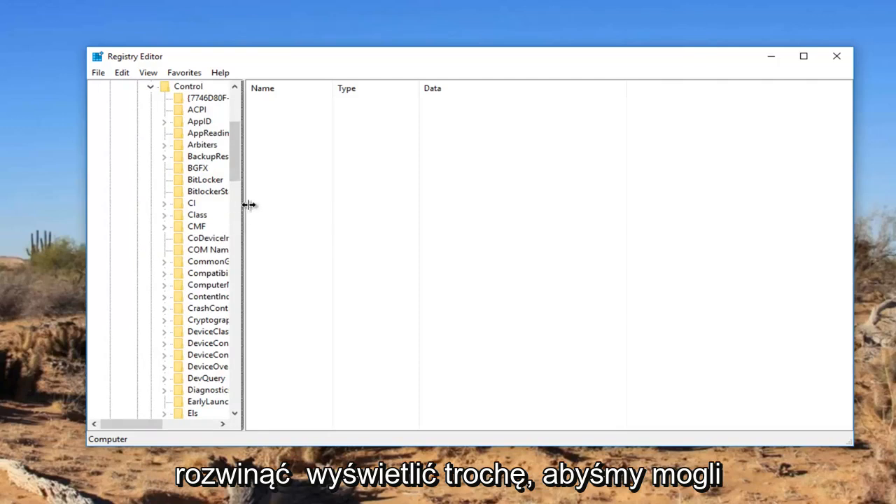
Widen the key tree pane and select the Control\Class key
{"action": "left_click_drag", "start_coordinate": [247, 205], "coordinate": [322, 203]}
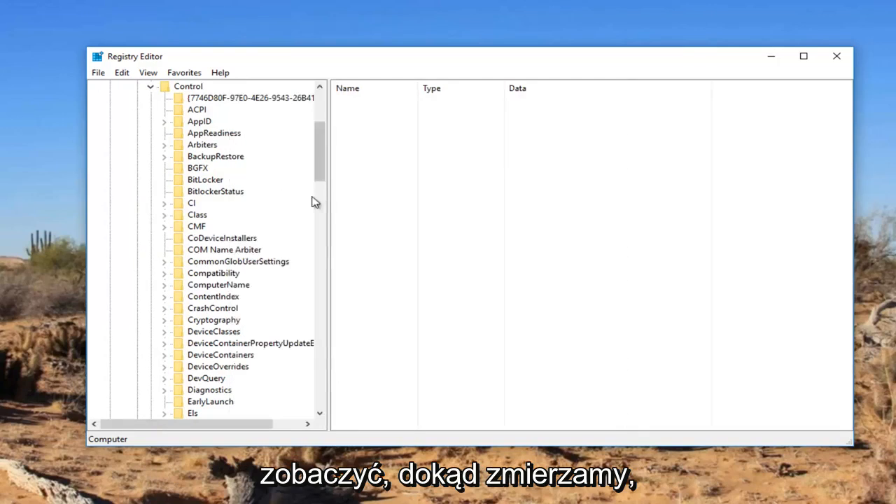
{"action": "mouse_move", "coordinate": [198, 222]}
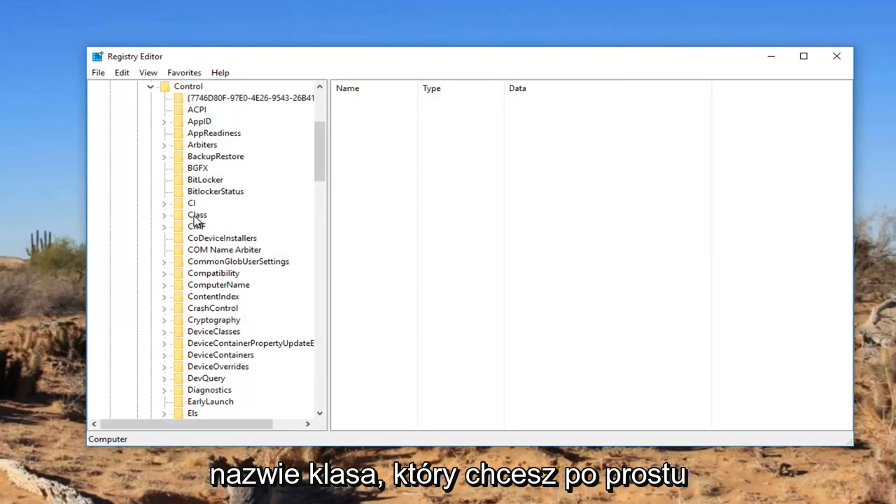
{"action": "left_click", "coordinate": [198, 215]}
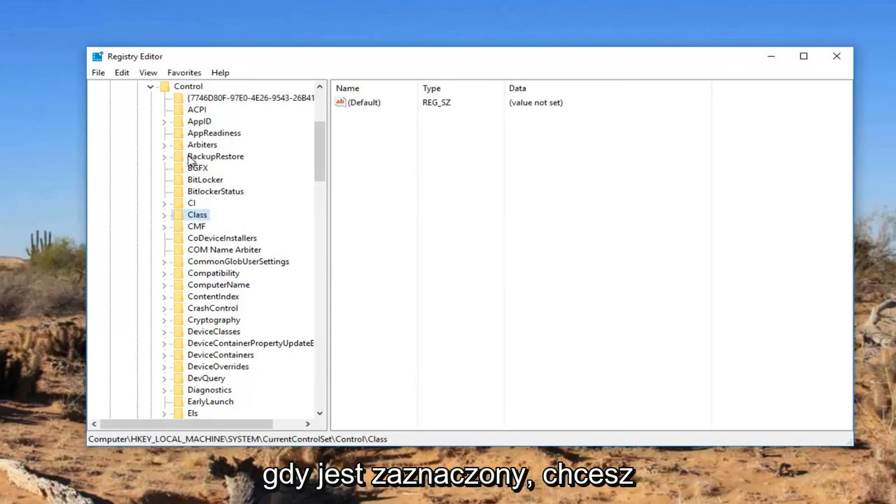
{"action": "mouse_move", "coordinate": [122, 72]}
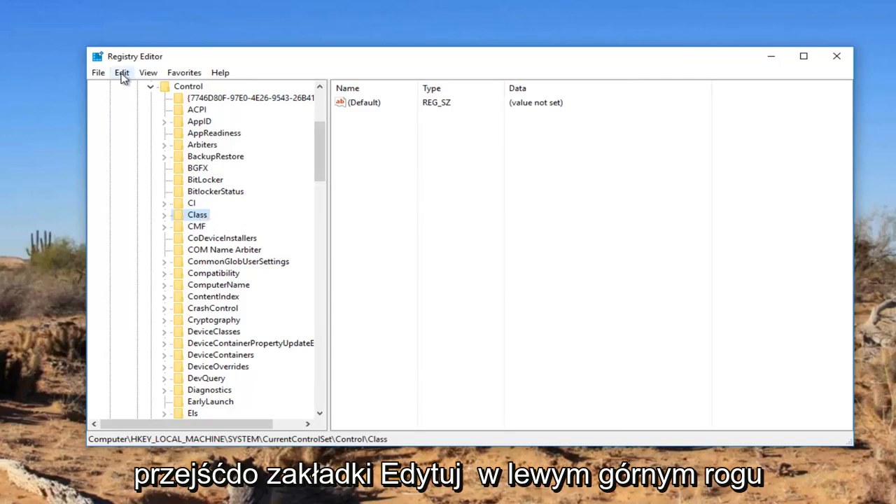
Copy the Keyboard GUID 4D36E96B-E325-11CE-BFC1-08002BE10318 from Notepad and find it in the registry
{"action": "left_click", "coordinate": [121, 72]}
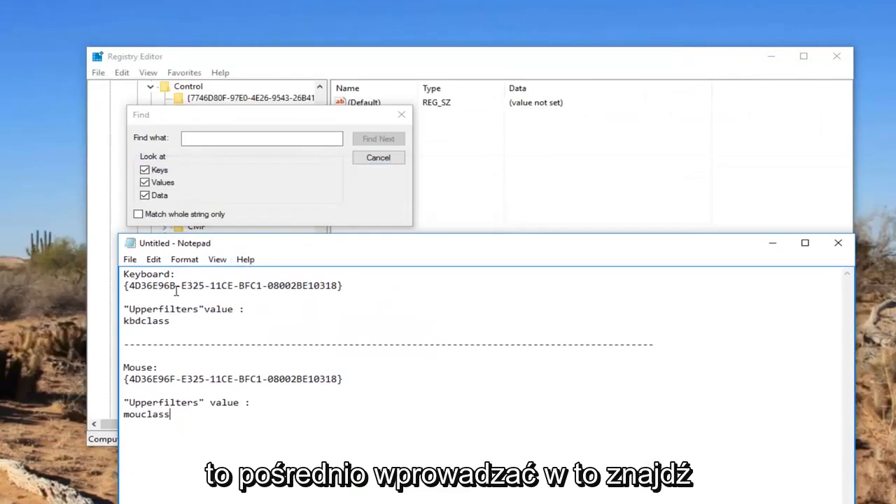
{"action": "left_click", "coordinate": [262, 138]}
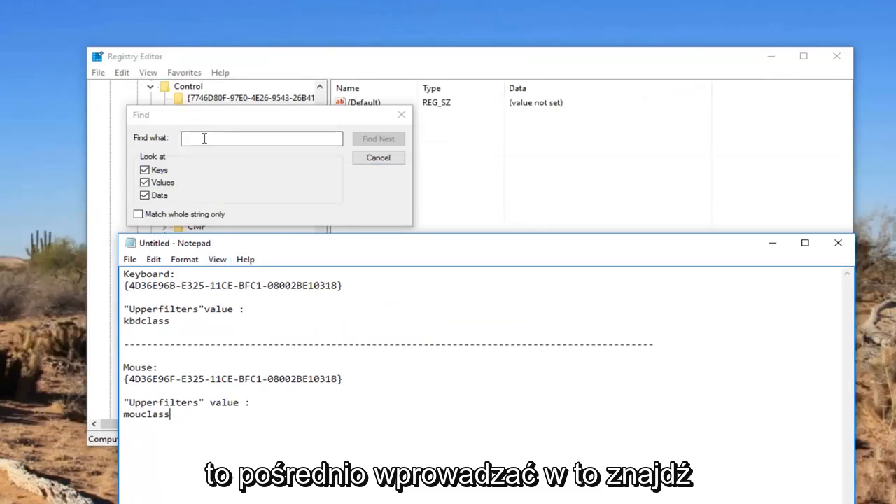
{"action": "double_click", "coordinate": [325, 286]}
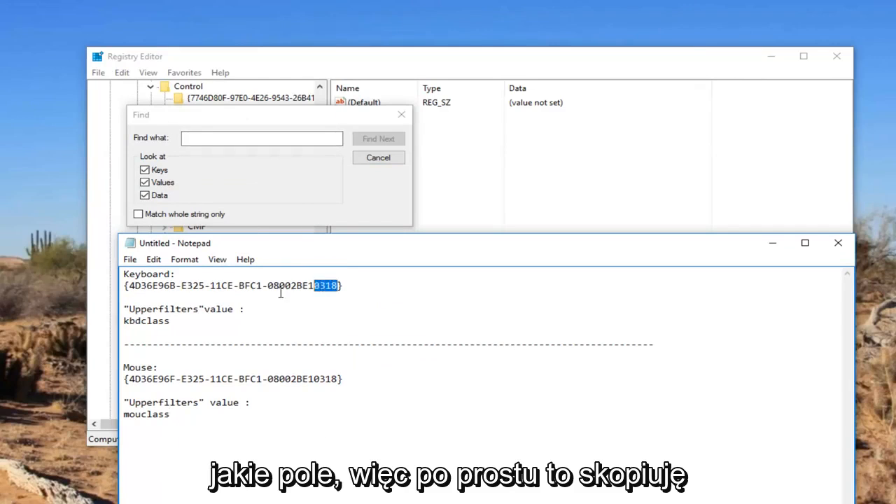
{"action": "right_click", "coordinate": [231, 285]}
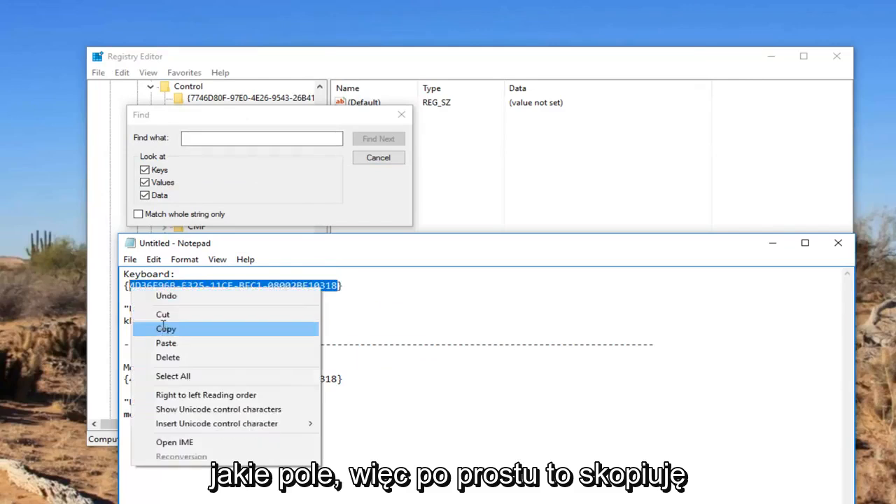
{"action": "left_click", "coordinate": [166, 329]}
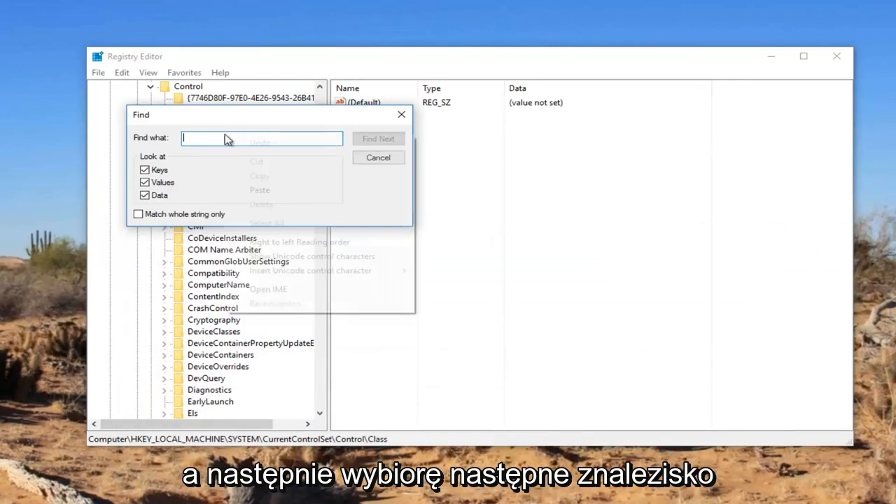
{"action": "type", "text": "4D36E96B-E325-11CE-BFC1-08002BE10318"}
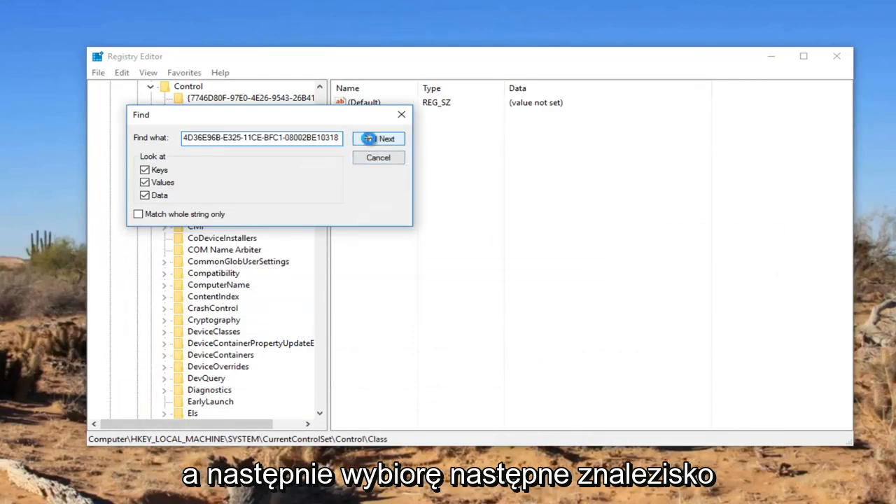
{"action": "left_click", "coordinate": [378, 138]}
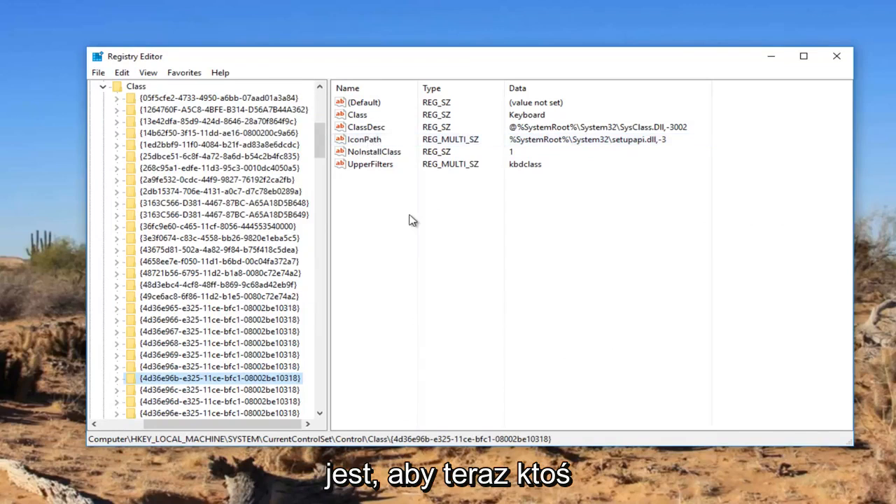
{"action": "mouse_move", "coordinate": [383, 196]}
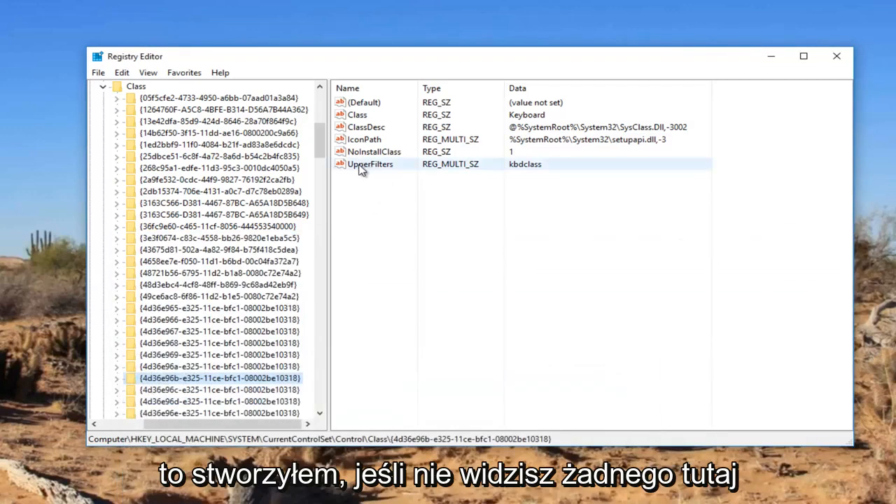
Delete the UpperFilters value from the {4d36e96b…} keyboard class key
{"action": "right_click", "coordinate": [369, 164]}
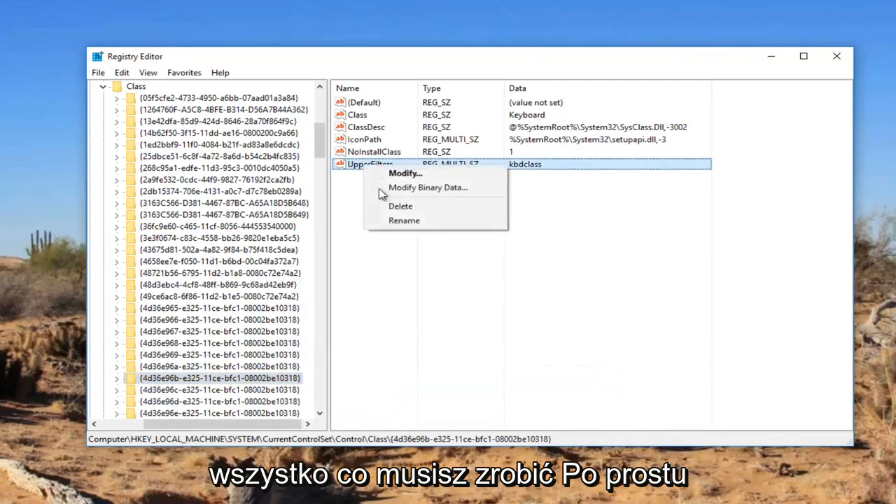
{"action": "left_click", "coordinate": [400, 205]}
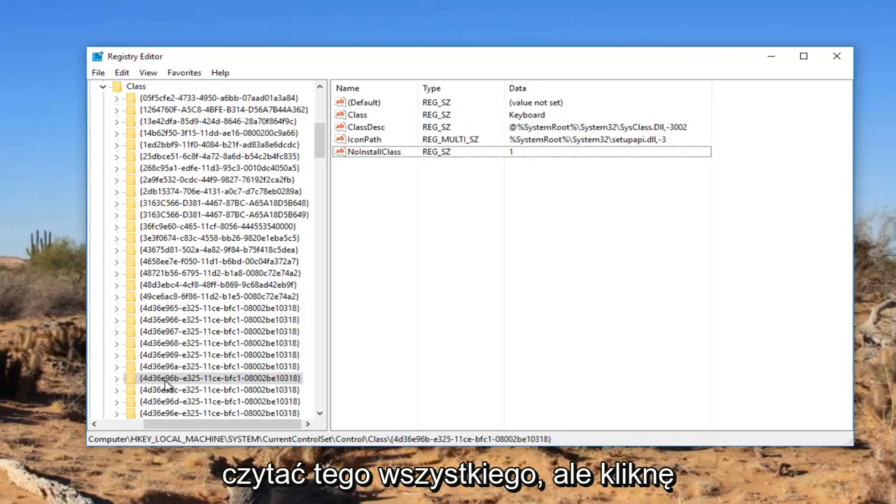
Create a new multi-string value named 'Upperfilters' in the keyboard class key
{"action": "right_click", "coordinate": [219, 378]}
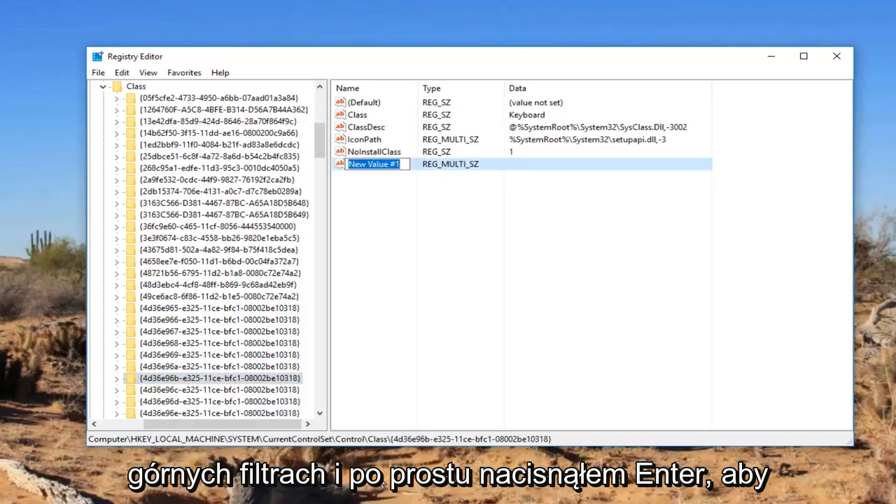
{"action": "type", "text": "Upperfilte"}
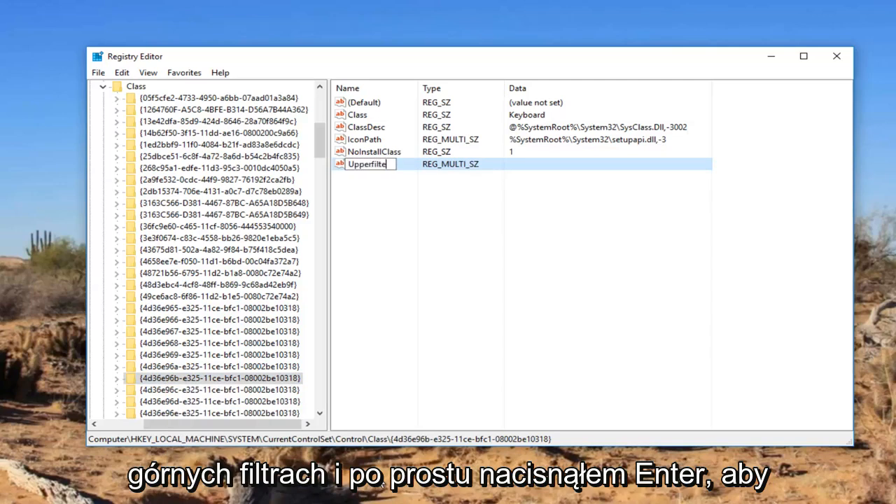
{"action": "key", "text": "Return"}
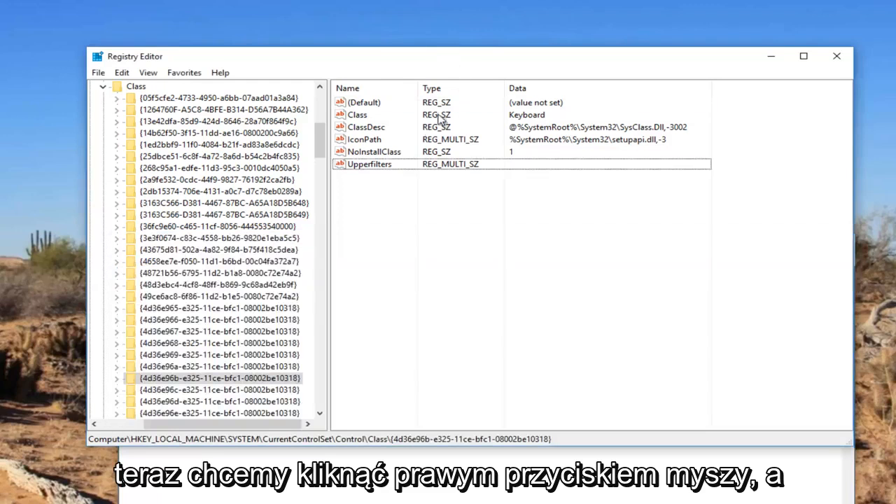
{"action": "right_click", "coordinate": [370, 164]}
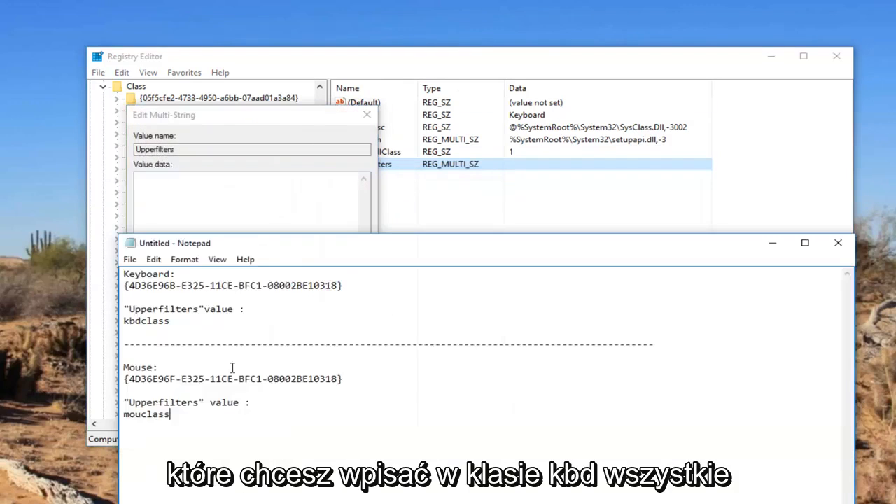
Paste 'kbdclass' from the notes as Upperfilters data, then dismiss the empty-strings warning
{"action": "double_click", "coordinate": [145, 321]}
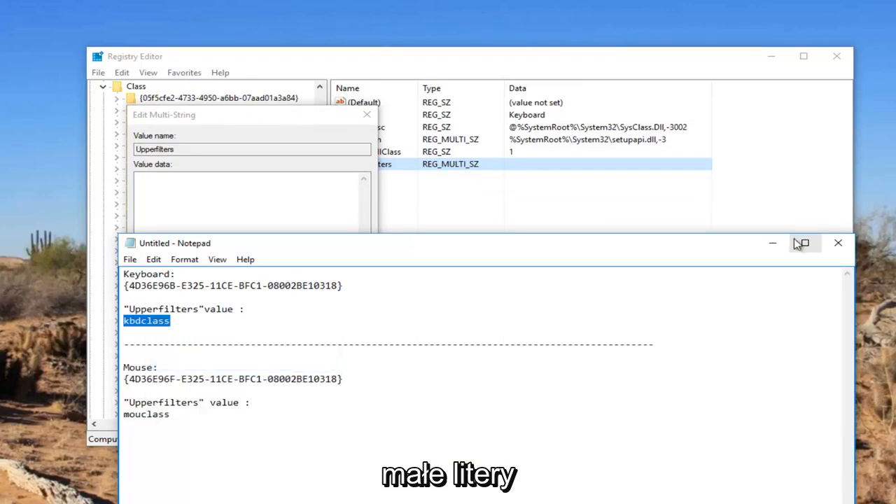
{"action": "right_click", "coordinate": [245, 203]}
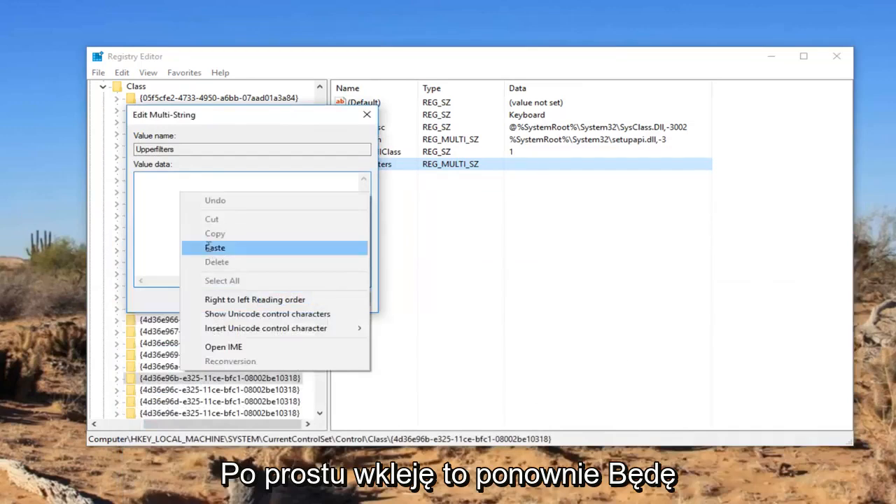
{"action": "left_click", "coordinate": [215, 248]}
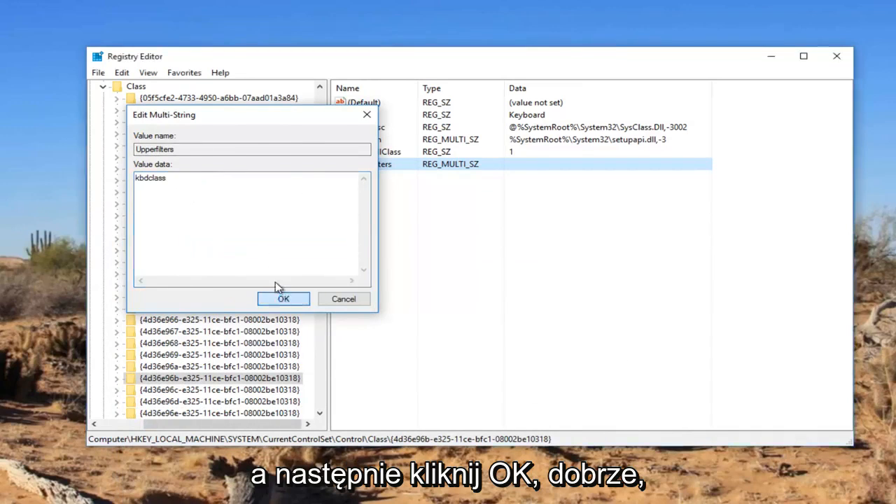
{"action": "left_click", "coordinate": [283, 299]}
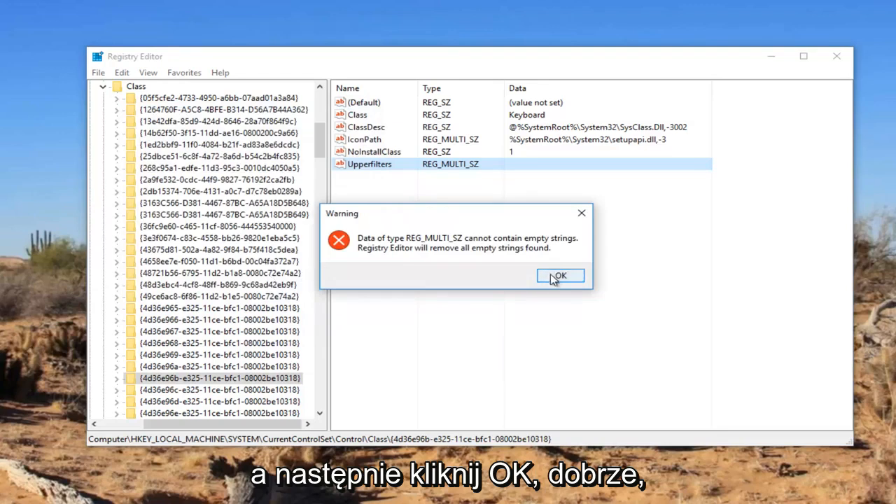
{"action": "left_click", "coordinate": [560, 275]}
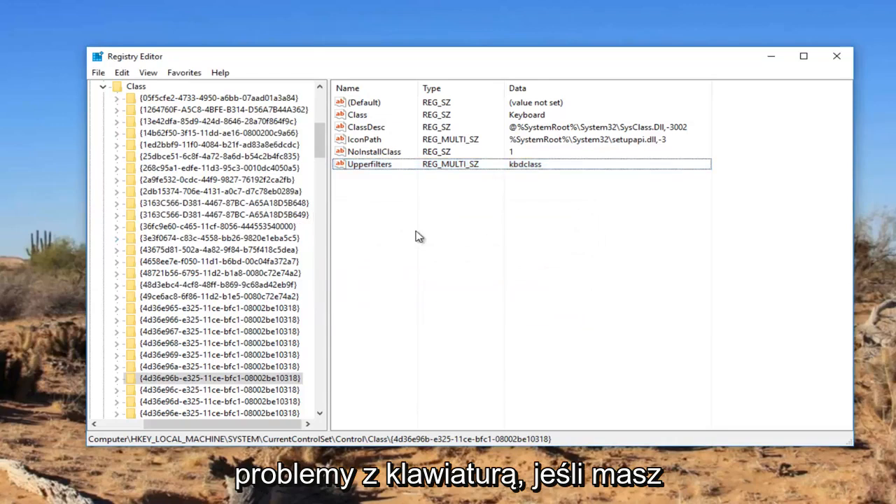
{"action": "mouse_move", "coordinate": [392, 233]}
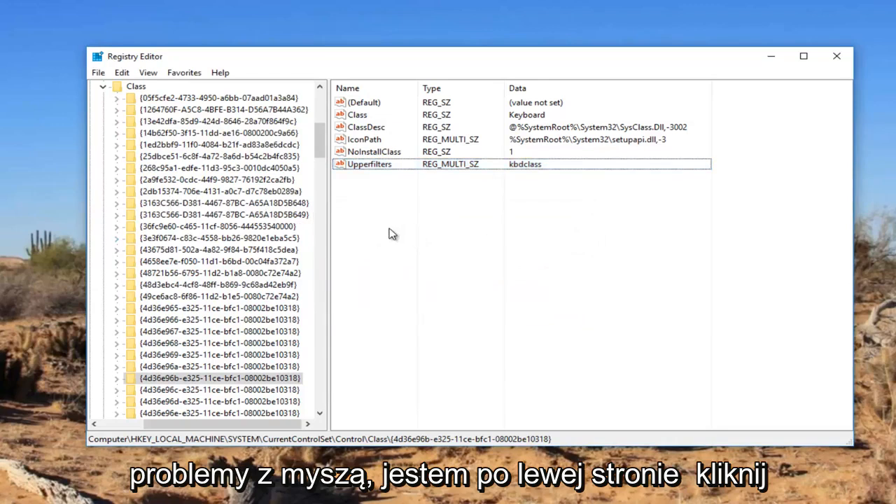
From the Class folder, find the Mouse GUID {4D36E96F…} and select its UpperFilters value
{"action": "left_click", "coordinate": [135, 86]}
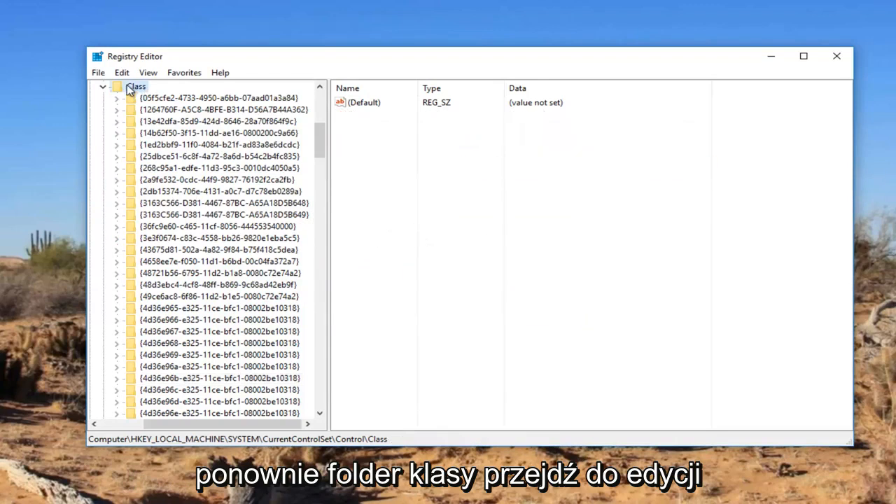
{"action": "left_click", "coordinate": [121, 72]}
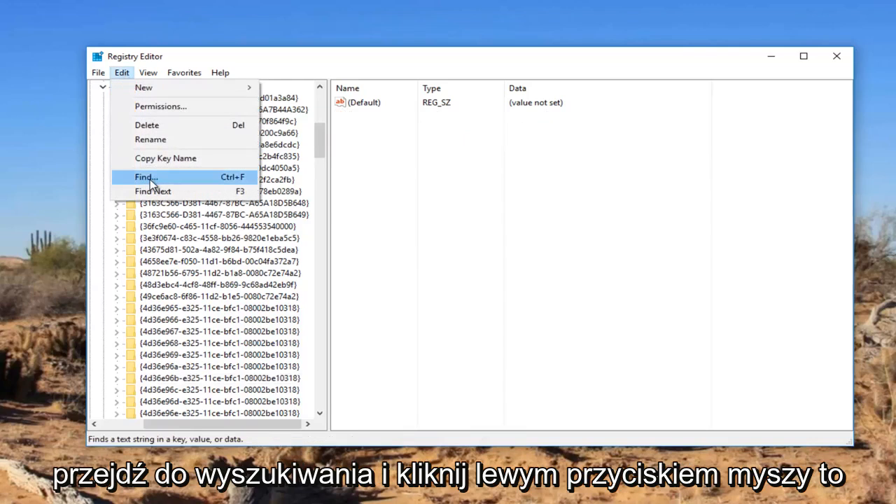
{"action": "left_click", "coordinate": [146, 177]}
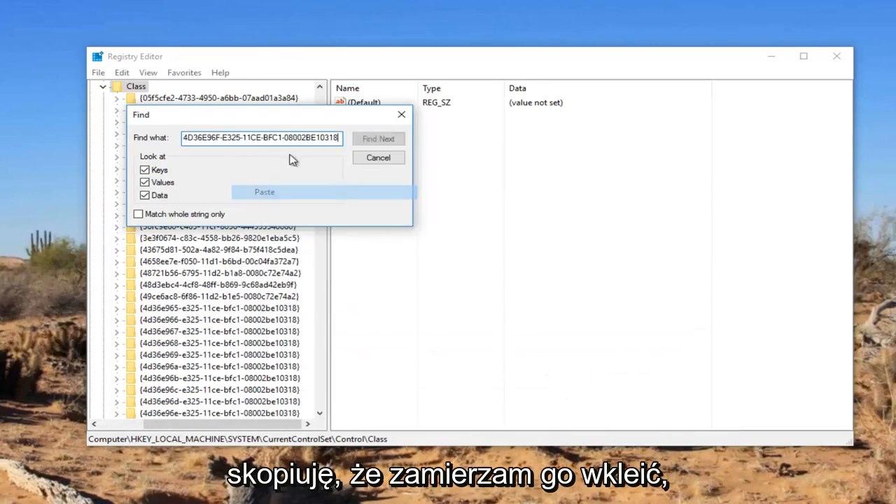
{"action": "left_click", "coordinate": [378, 137]}
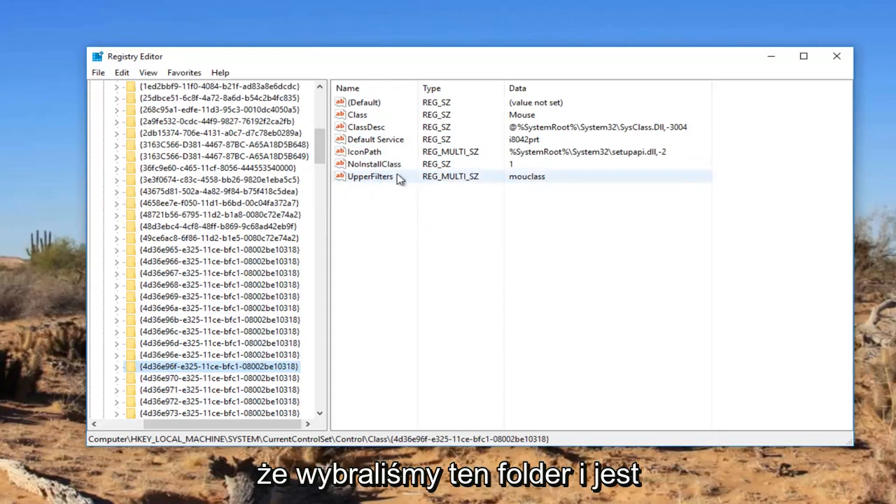
{"action": "left_click", "coordinate": [370, 176]}
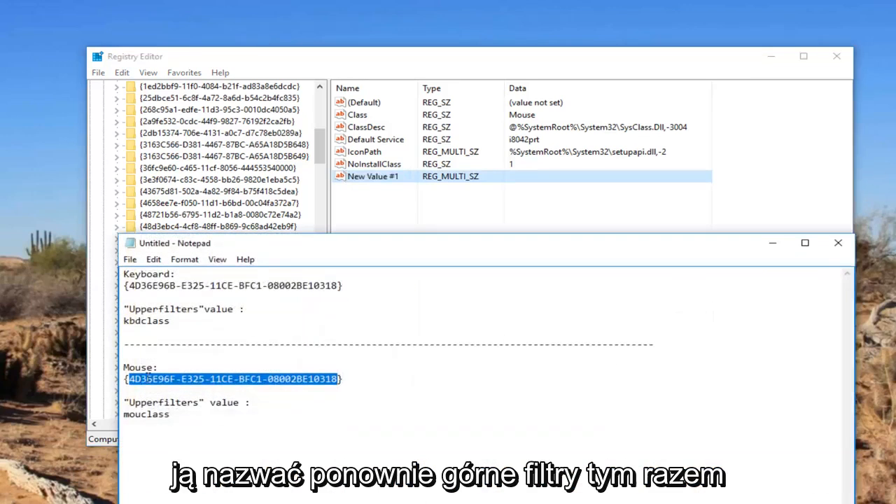
Copy 'Upperfilters' from the notes and start renaming New Value #1 to it
{"action": "double_click", "coordinate": [163, 402]}
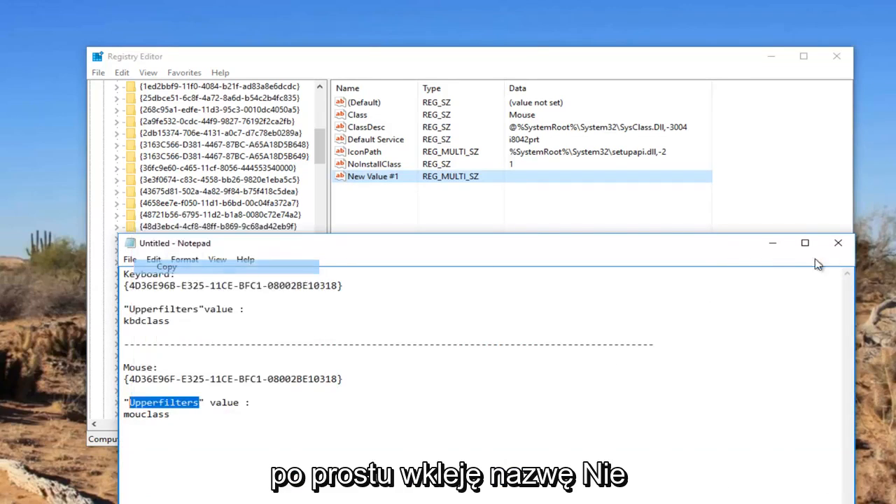
{"action": "right_click", "coordinate": [373, 176]}
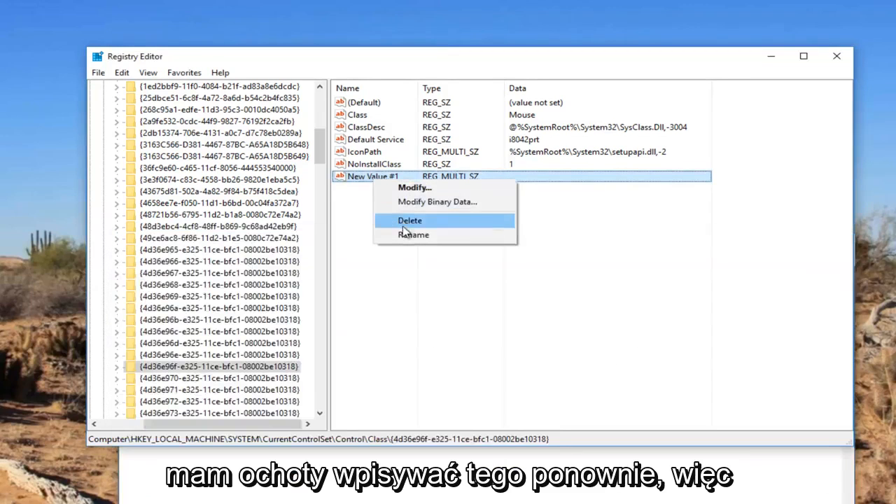
{"action": "left_click", "coordinate": [414, 234]}
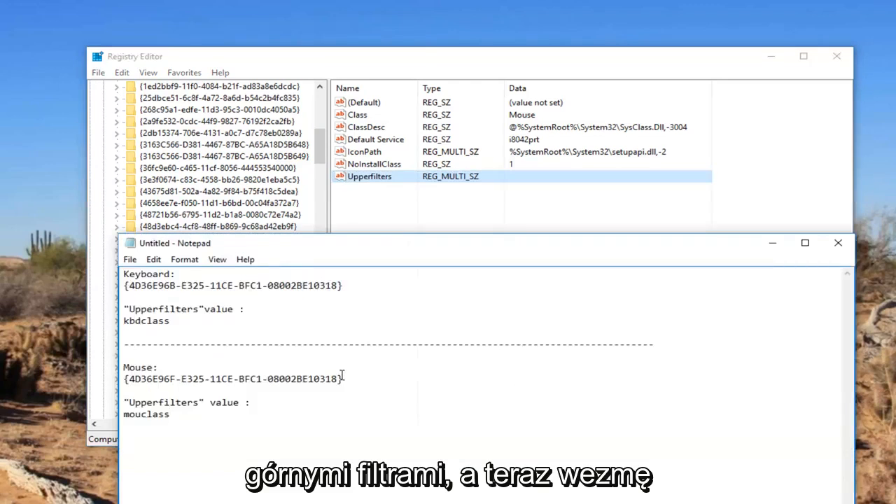
Set the mouse key's Upperfilters data to 'mouclass' and dismiss the empty-strings warning
{"action": "double_click", "coordinate": [145, 413]}
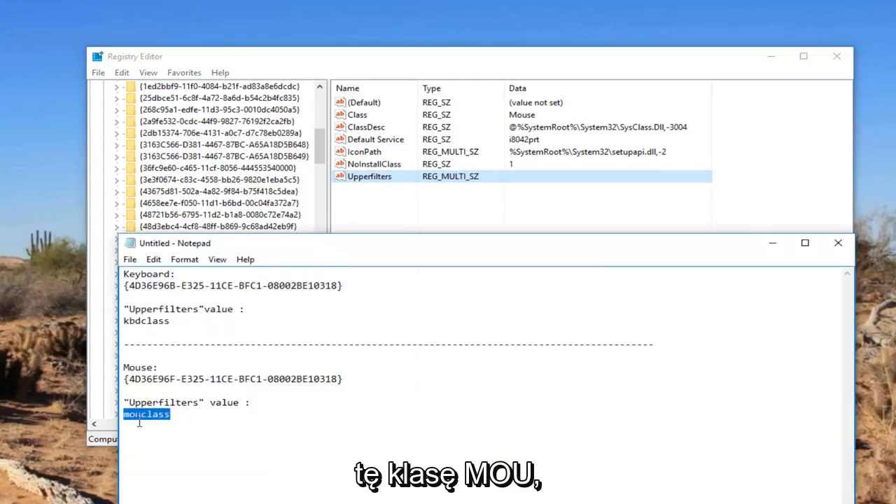
{"action": "right_click", "coordinate": [145, 414]}
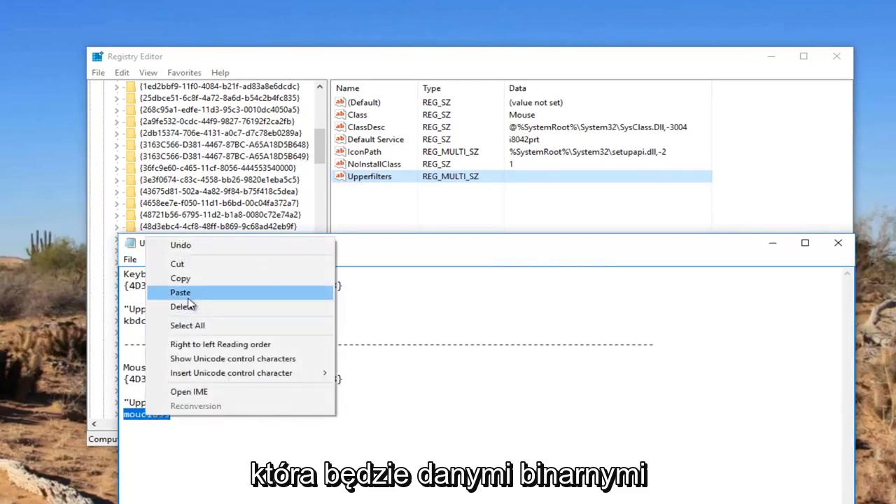
{"action": "left_click", "coordinate": [180, 292]}
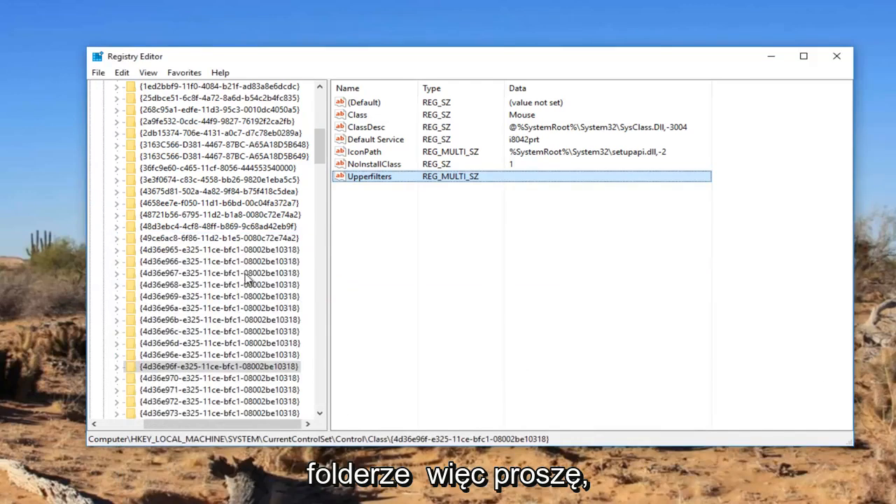
{"action": "mouse_move", "coordinate": [213, 328]}
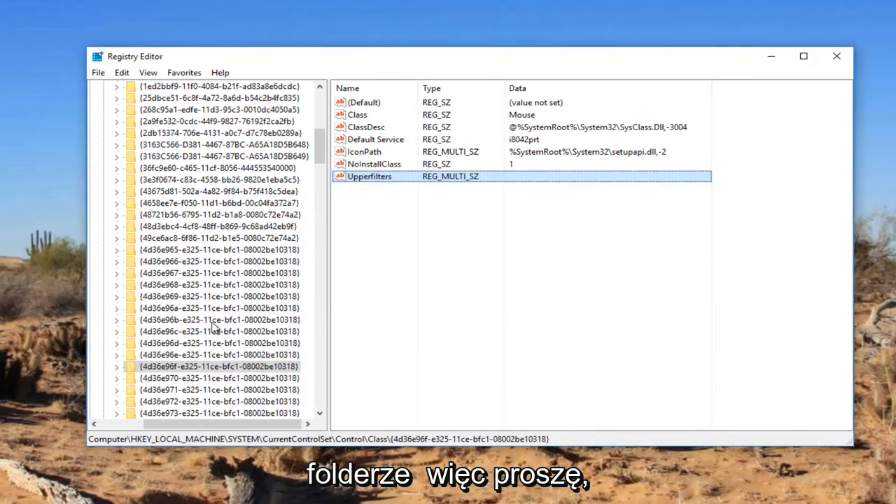
{"action": "mouse_move", "coordinate": [404, 254]}
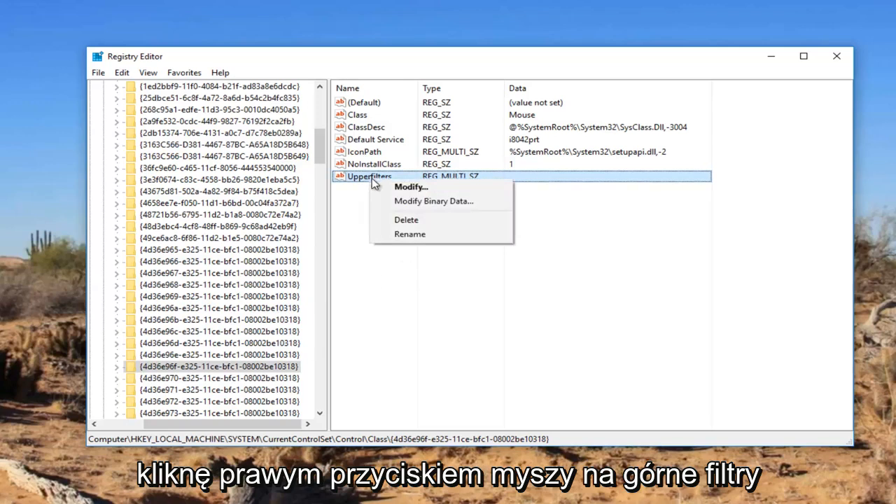
{"action": "left_click", "coordinate": [412, 187]}
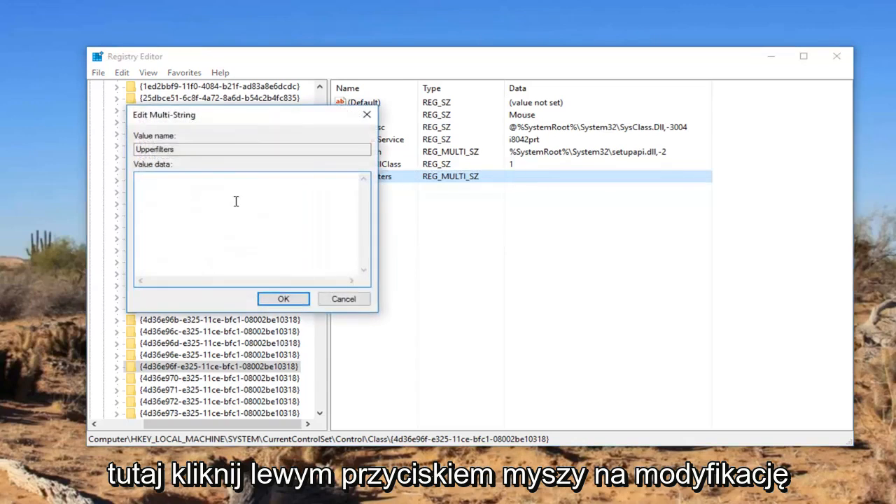
{"action": "type", "text": "mouclass"}
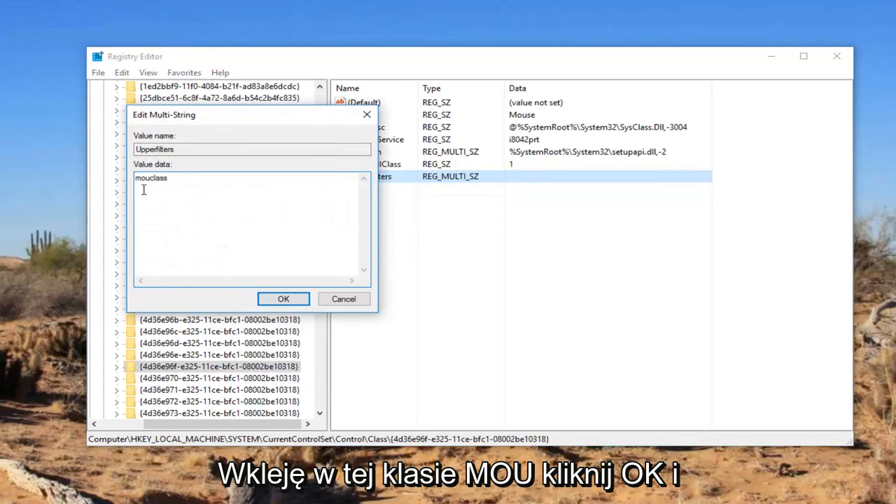
{"action": "left_click", "coordinate": [283, 299]}
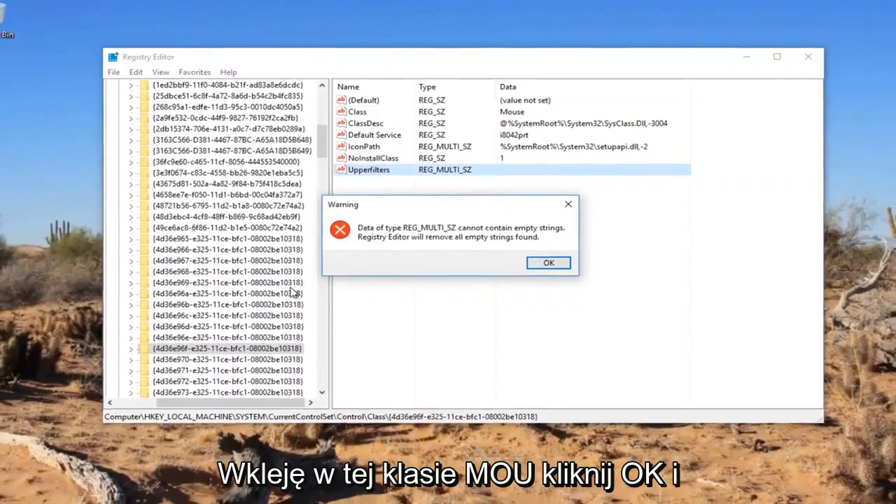
{"action": "left_click", "coordinate": [548, 263]}
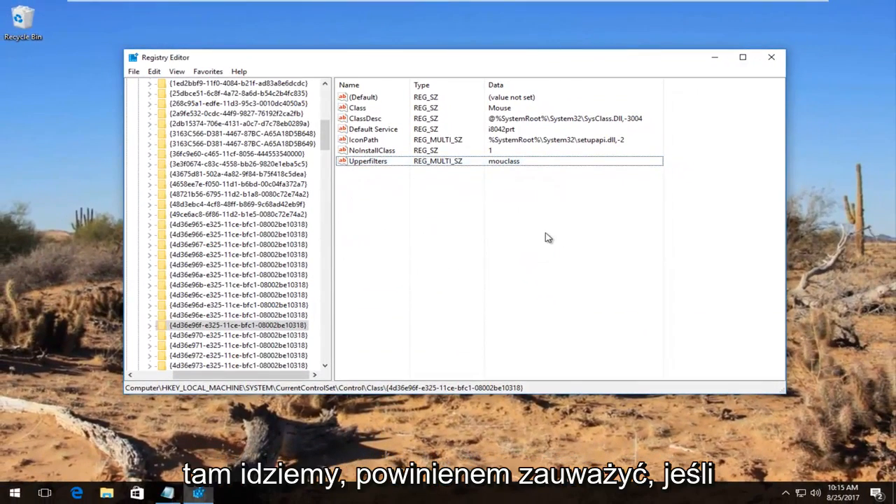
{"action": "mouse_move", "coordinate": [469, 237]}
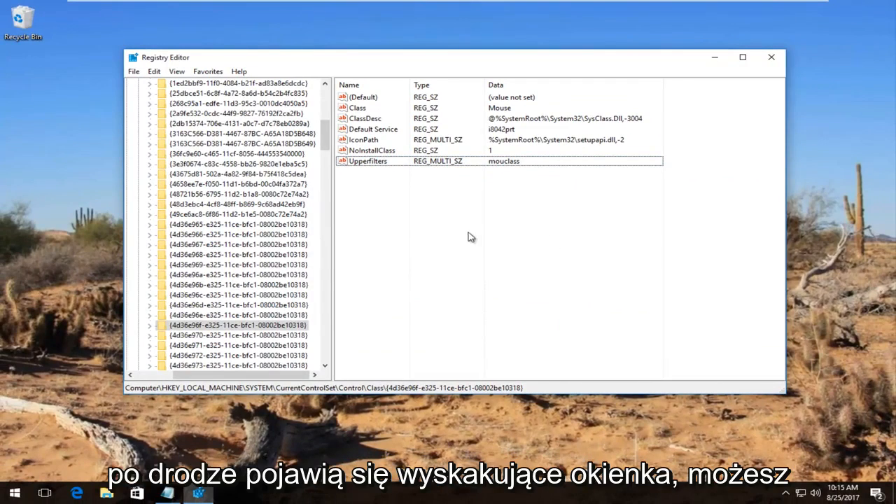
{"action": "mouse_move", "coordinate": [434, 221]}
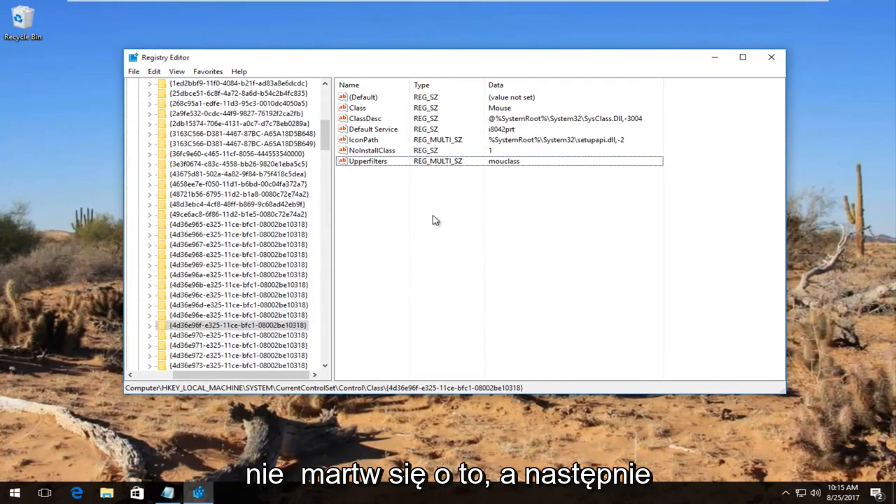
{"action": "mouse_move", "coordinate": [759, 77]}
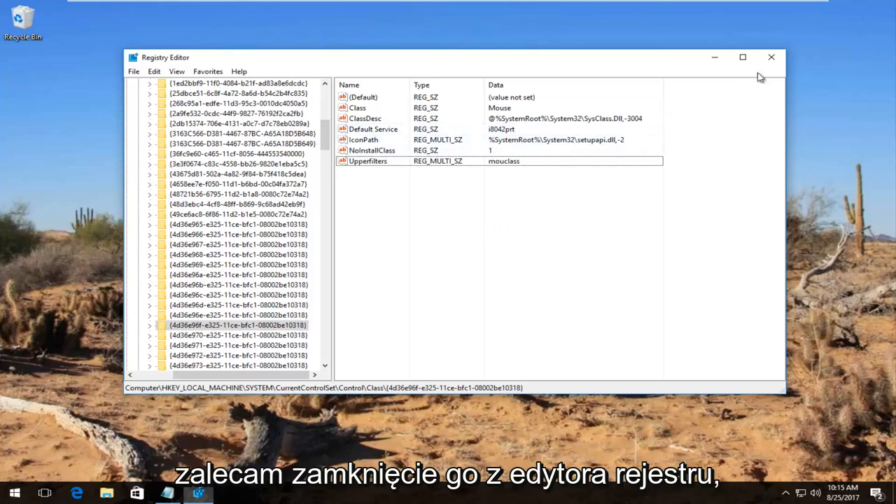
Close Registry Editor with its Close (X) button, leaving the desktop visible
{"action": "left_click", "coordinate": [771, 56]}
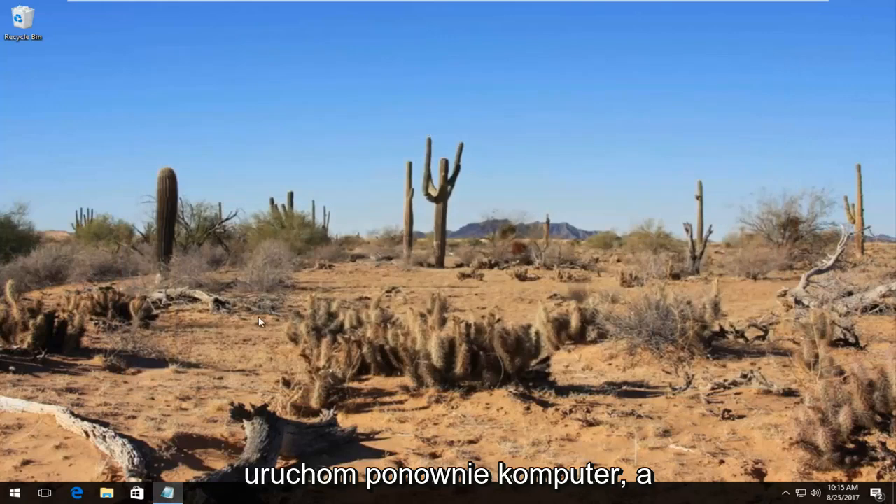